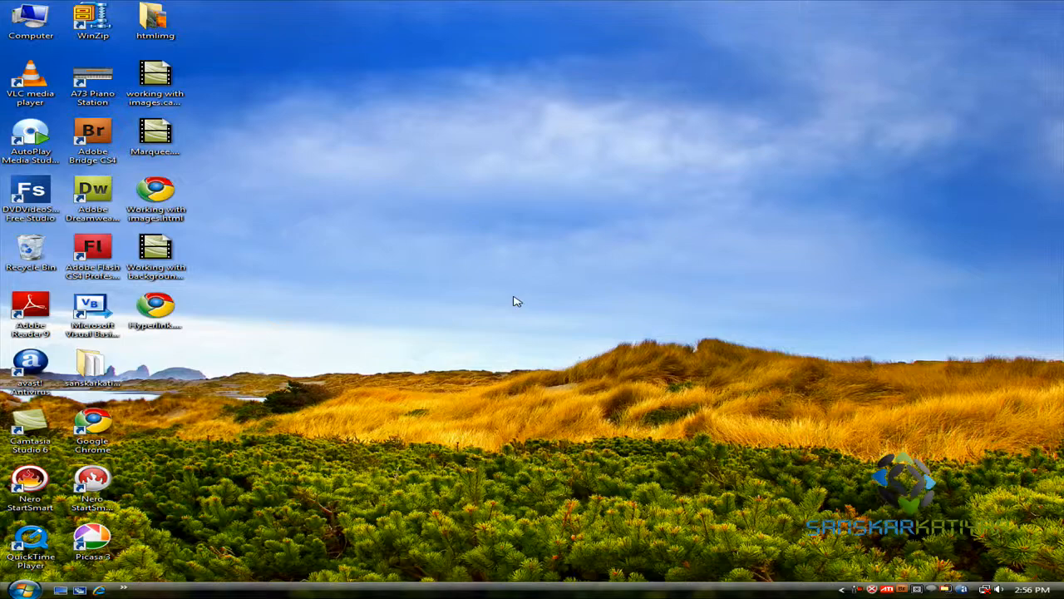
# View Hyperlink.html in Chrome and follow its link to the Working with Images page
pyautogui.doubleClick(154, 309)
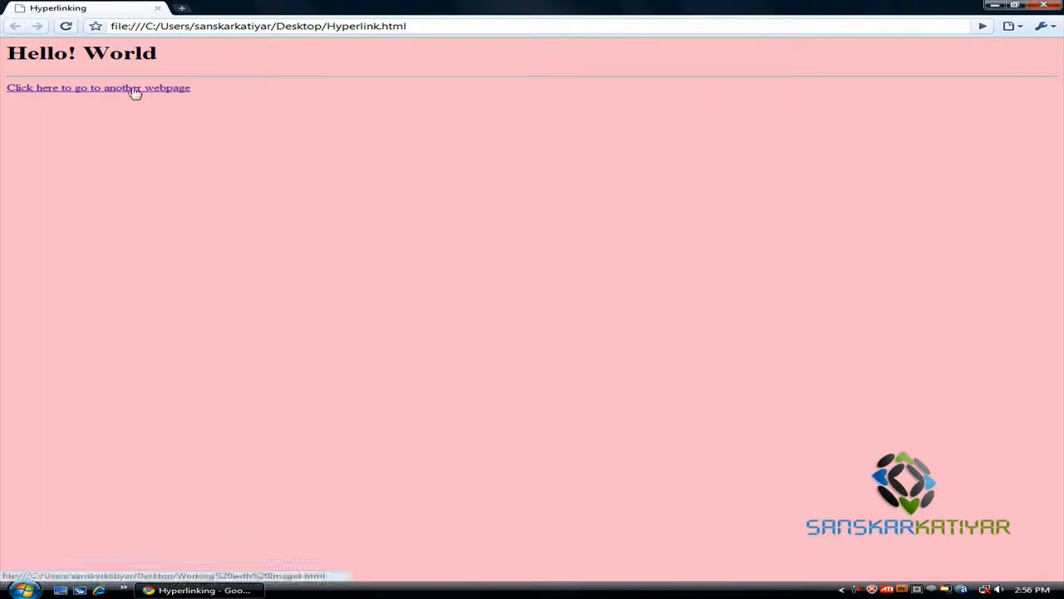
pyautogui.click(98, 87)
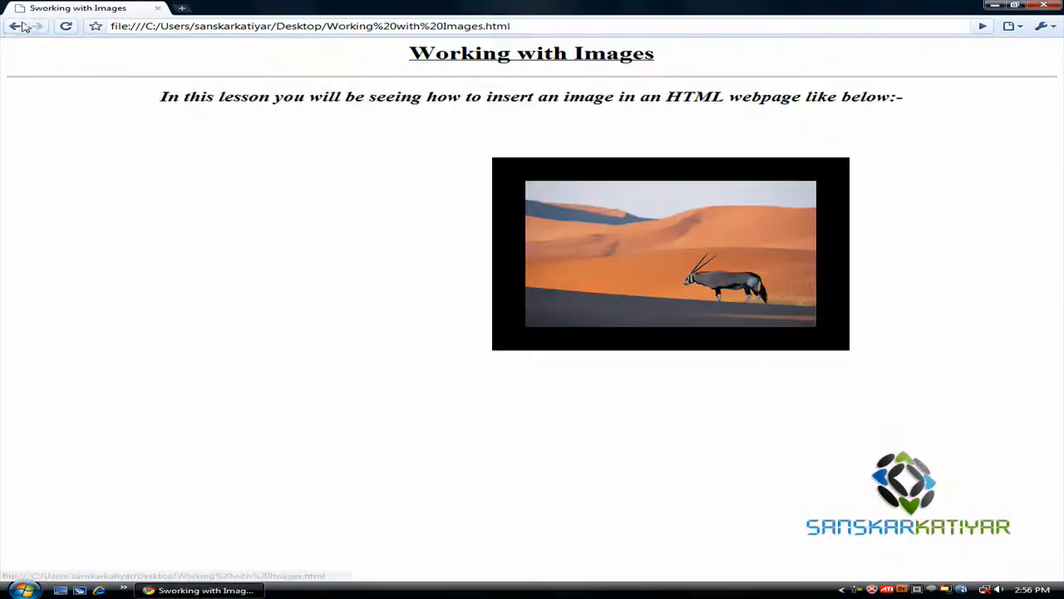
# Load the Hyperlink.html source in Notepad via Open With
pyautogui.rightClick(154, 311)
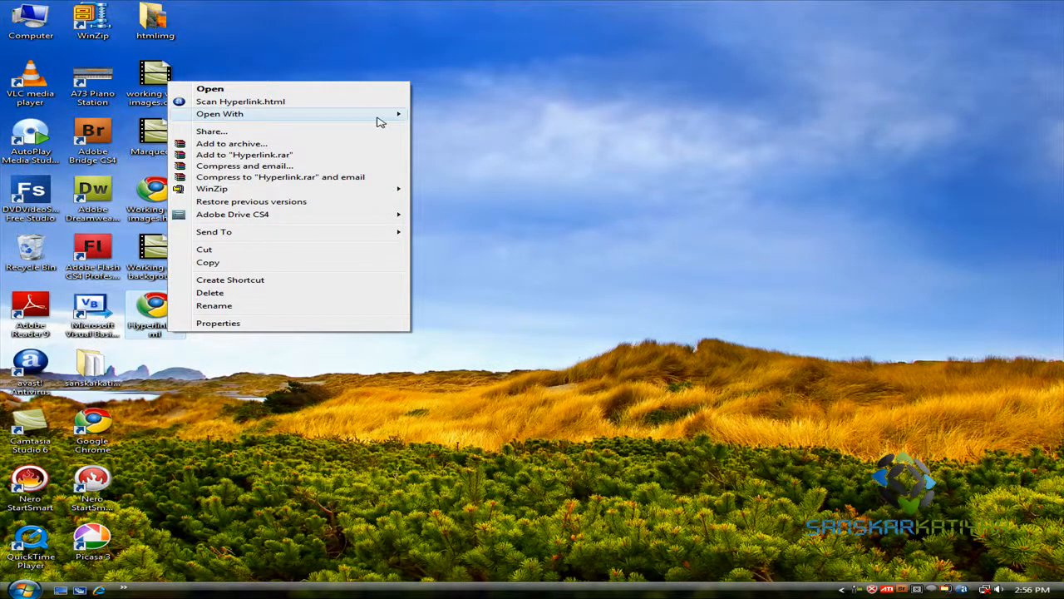
pyautogui.click(209, 88)
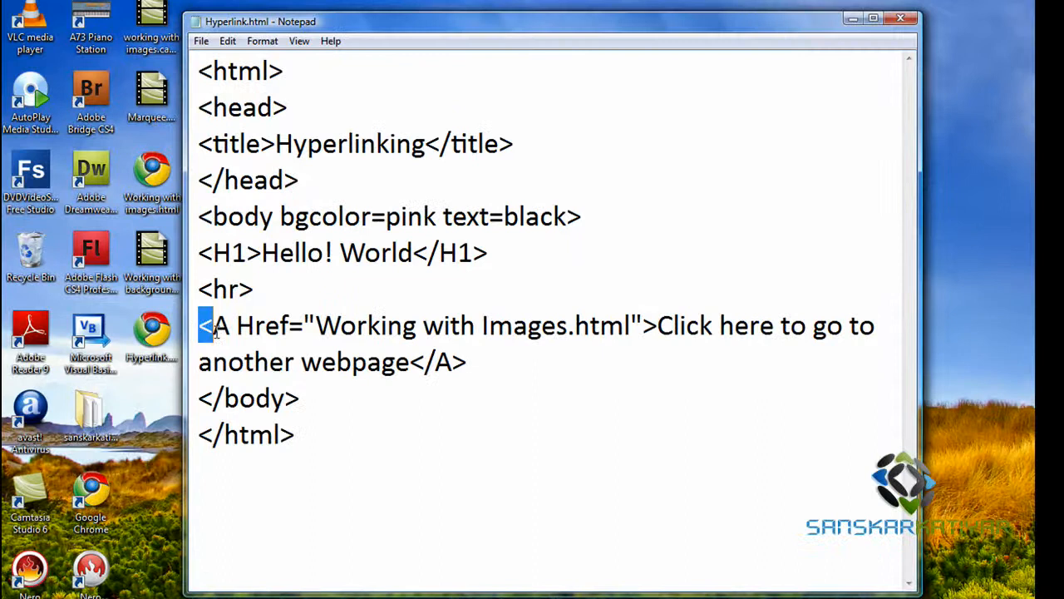
# Highlight parts of the <A Href> anchor tag — the link text and closing tag — to explain it
pyautogui.click(299, 398)
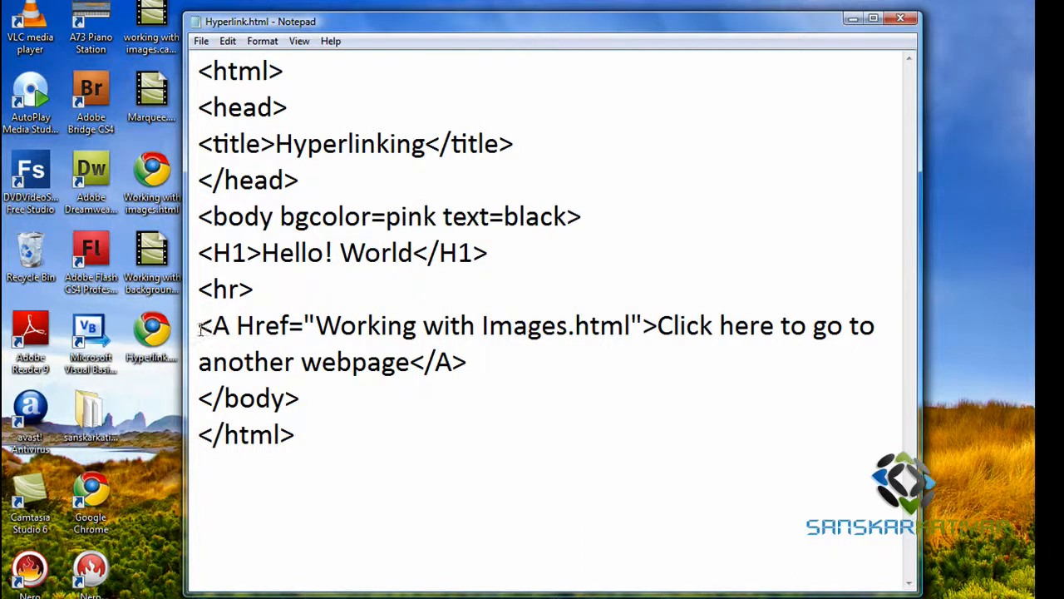
pyautogui.moveTo(198, 326); pyautogui.dragTo(287, 325)
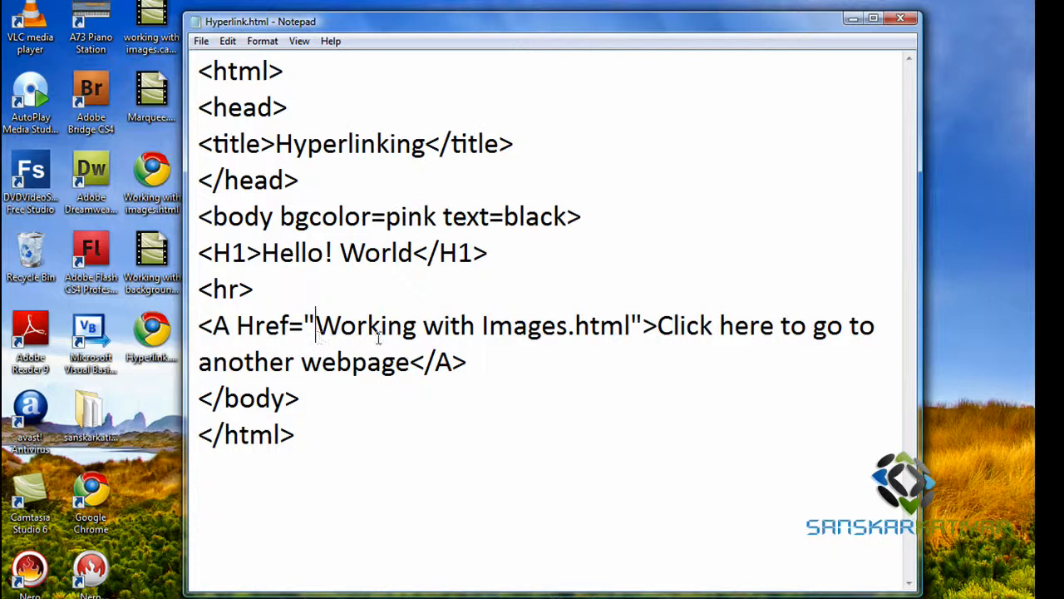
pyautogui.moveTo(316, 325); pyautogui.dragTo(630, 325)
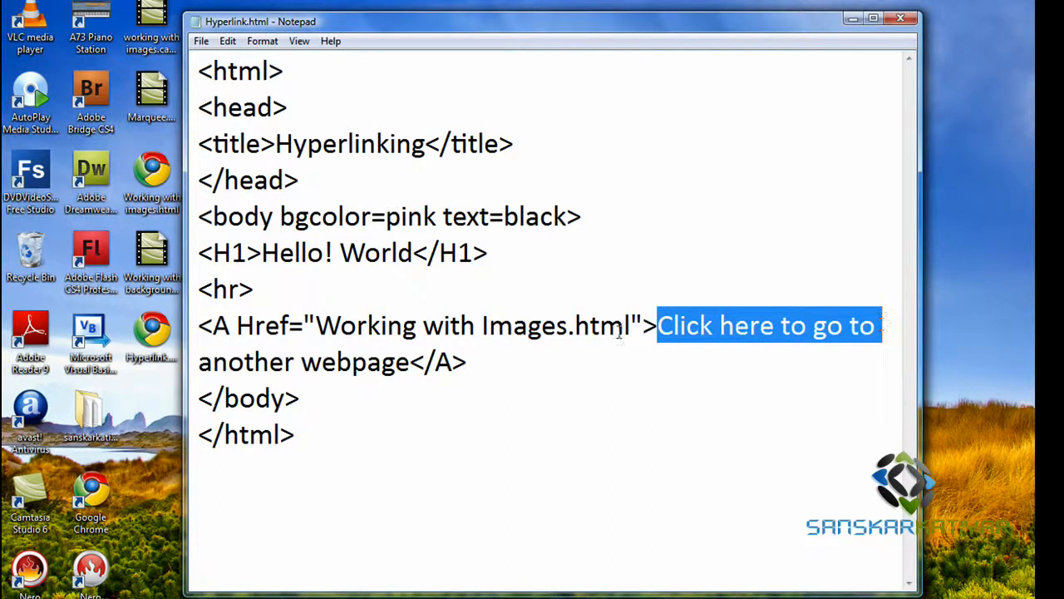
pyautogui.click(304, 397)
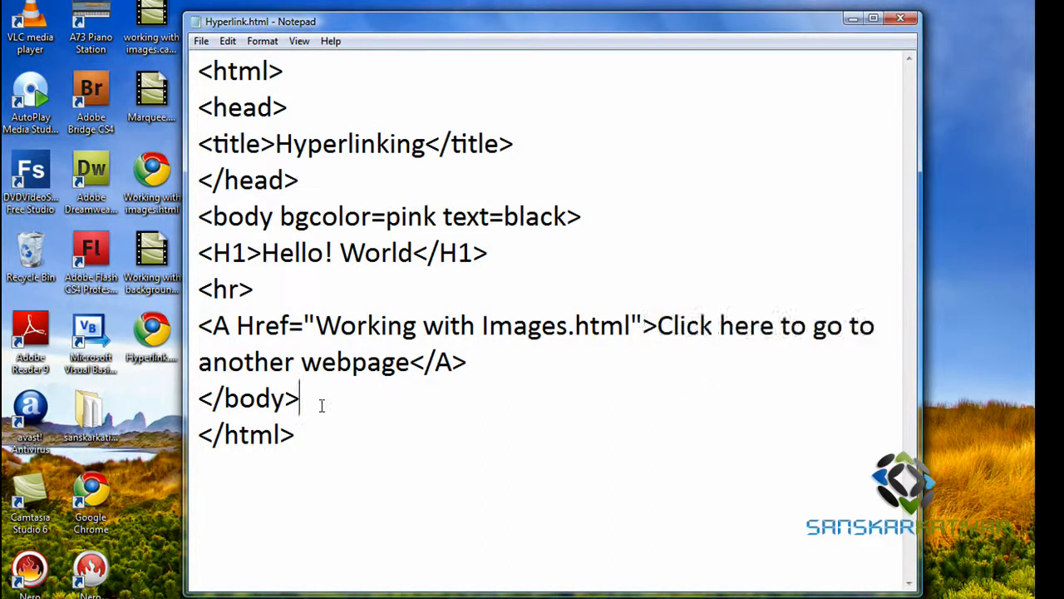
pyautogui.doubleClick(438, 361)
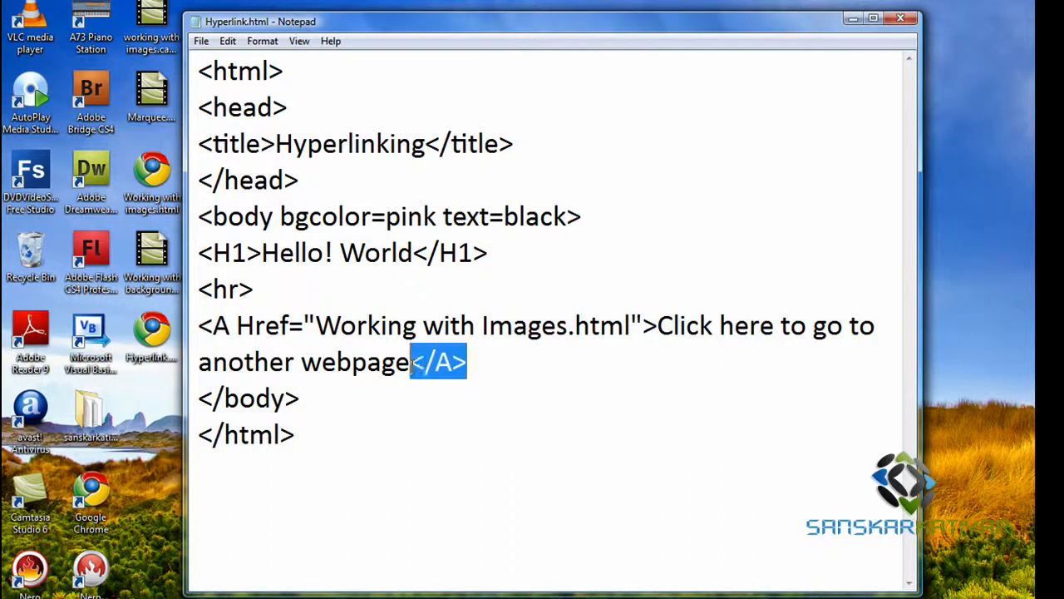
pyautogui.click(468, 361)
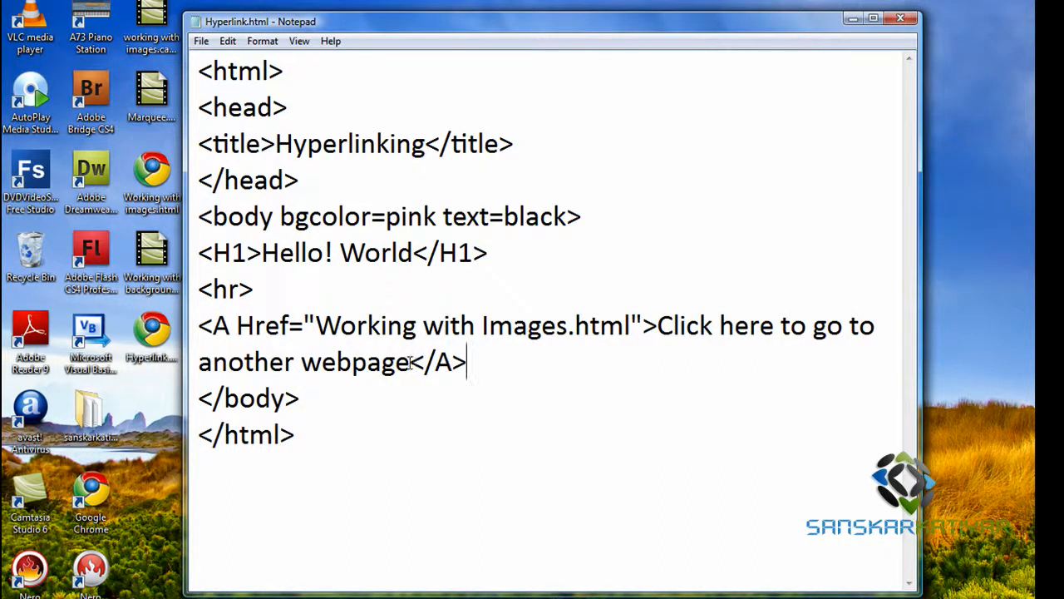
pyautogui.moveTo(657, 325); pyautogui.dragTo(409, 361)
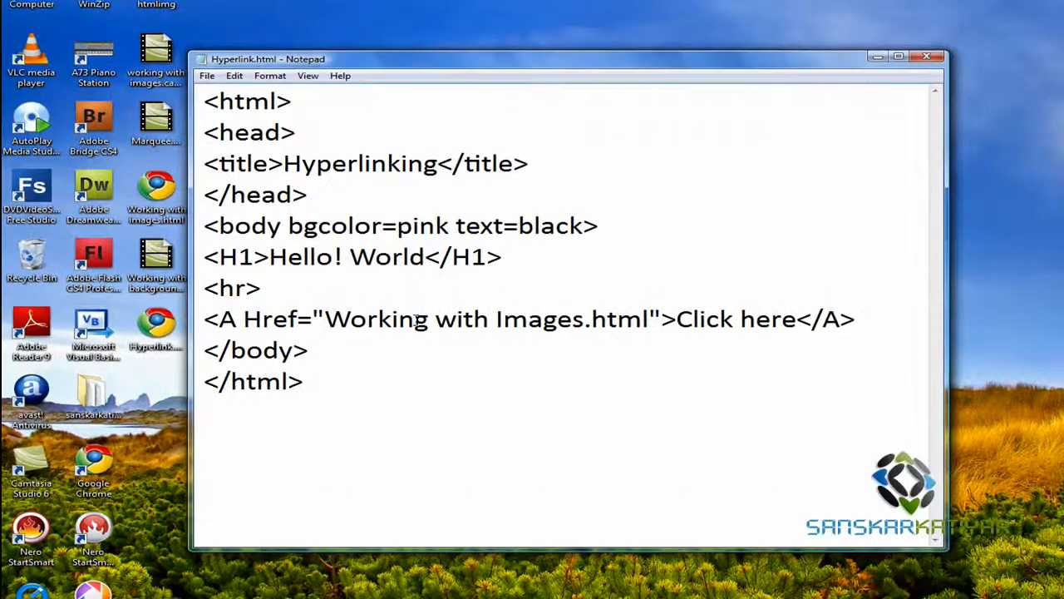
# Shorten the link text so it reads just 'Click here'
pyautogui.doubleClick(835, 320)
pyautogui.write('<')
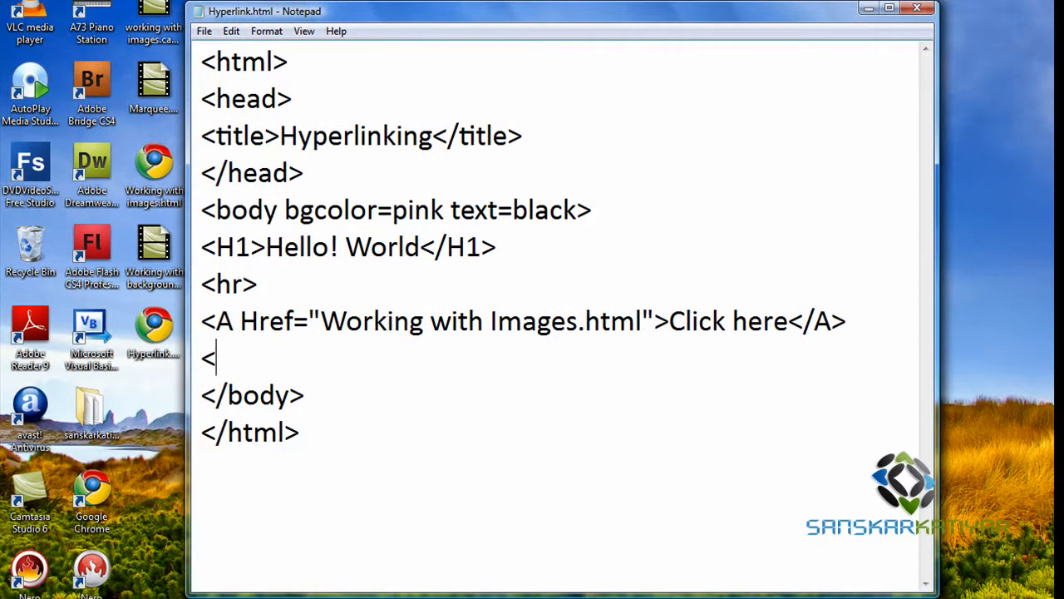
# Add <A Href="Working with Images.html"> after the <br> lines and begin an <Img tag inside it
pyautogui.write('br>')
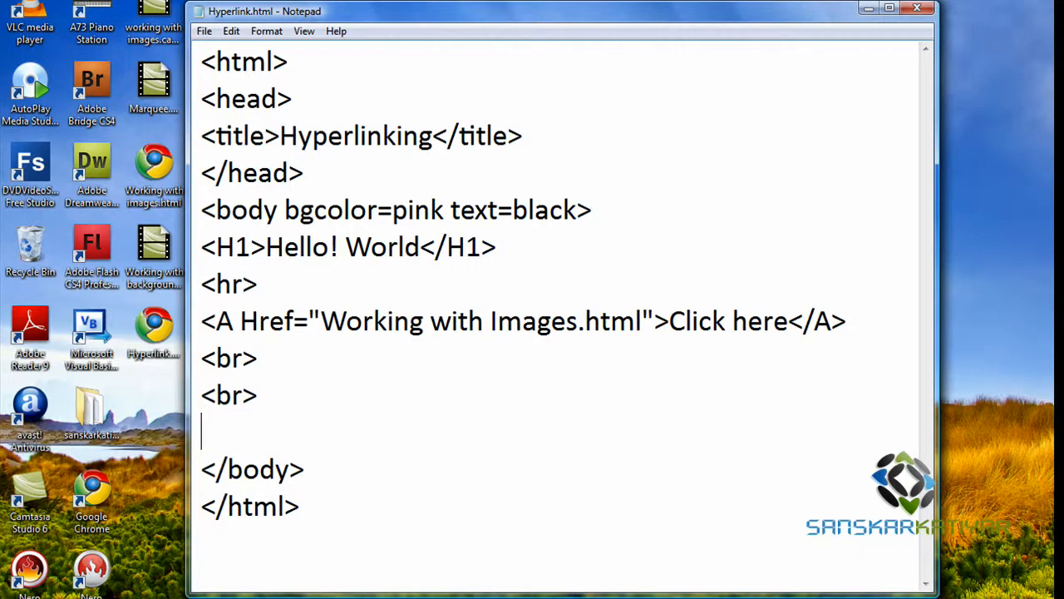
pyautogui.write('<')
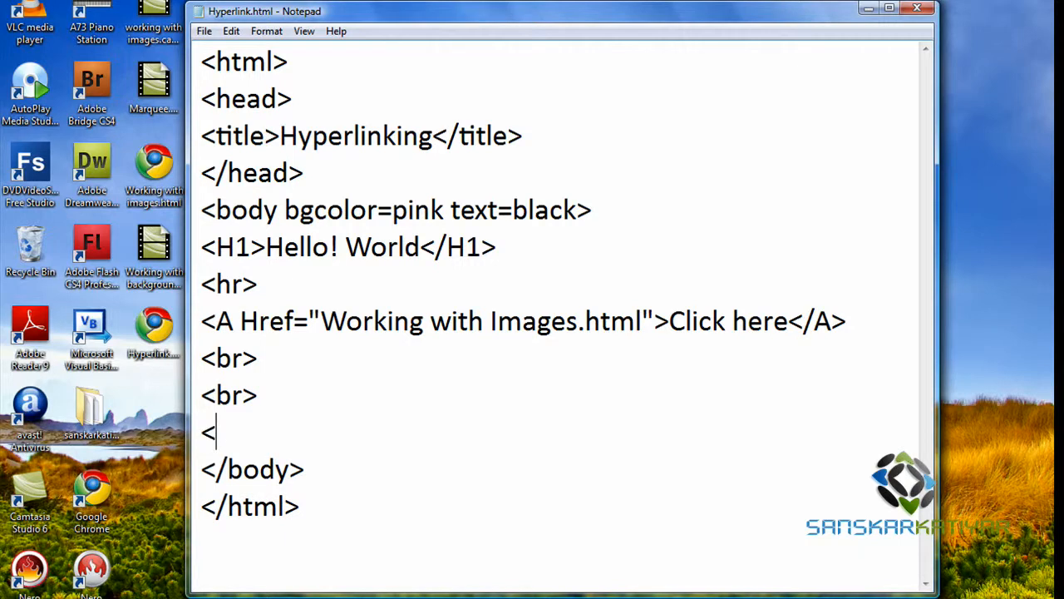
pyautogui.write('A Hr')
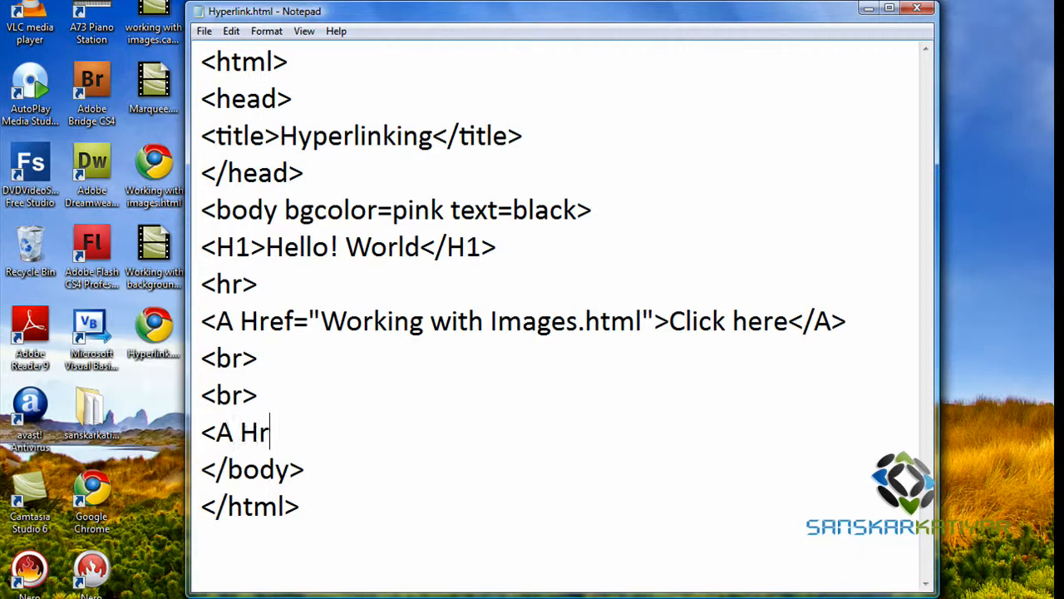
pyautogui.write('ef=')
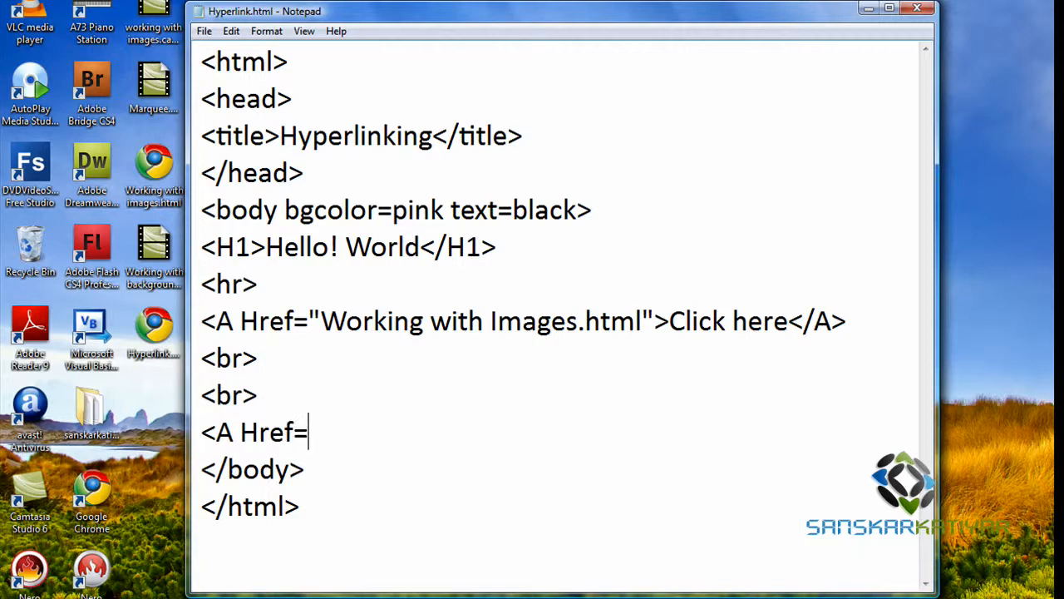
pyautogui.write('"Wo')
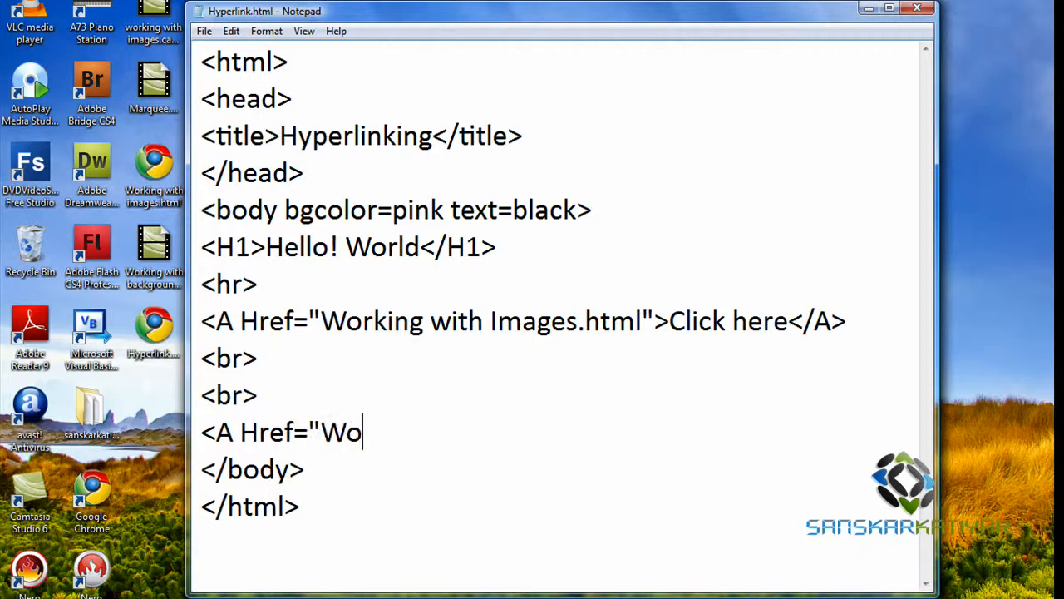
pyautogui.write('rking with')
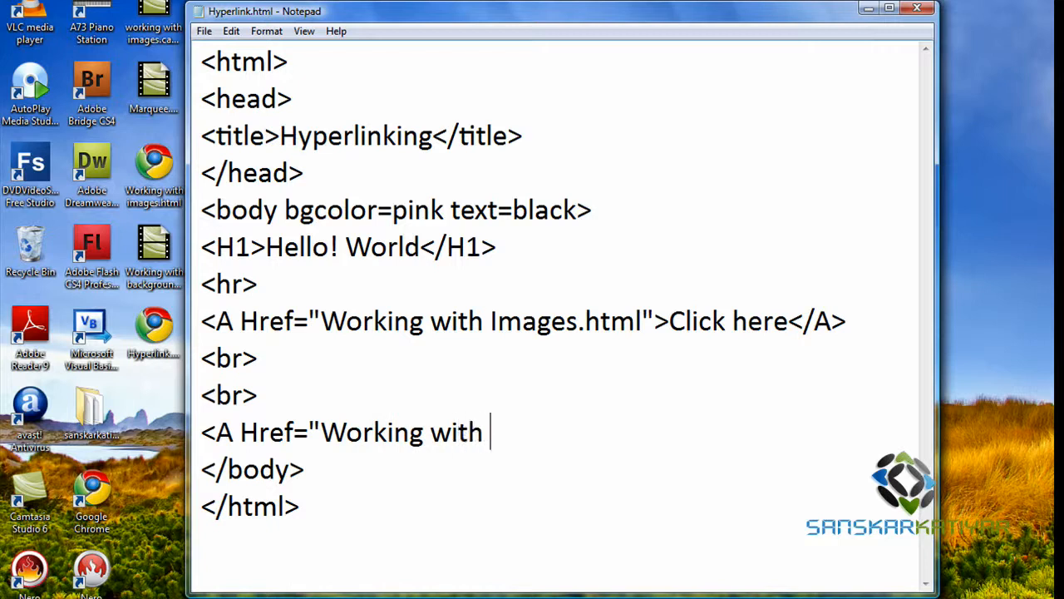
pyautogui.write('Images')
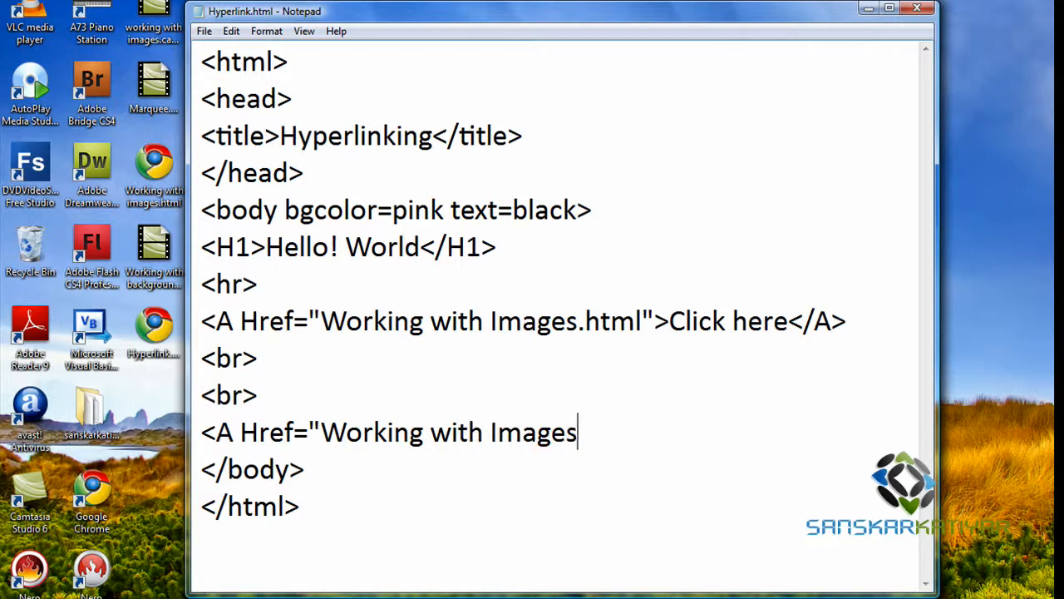
pyautogui.write('.')
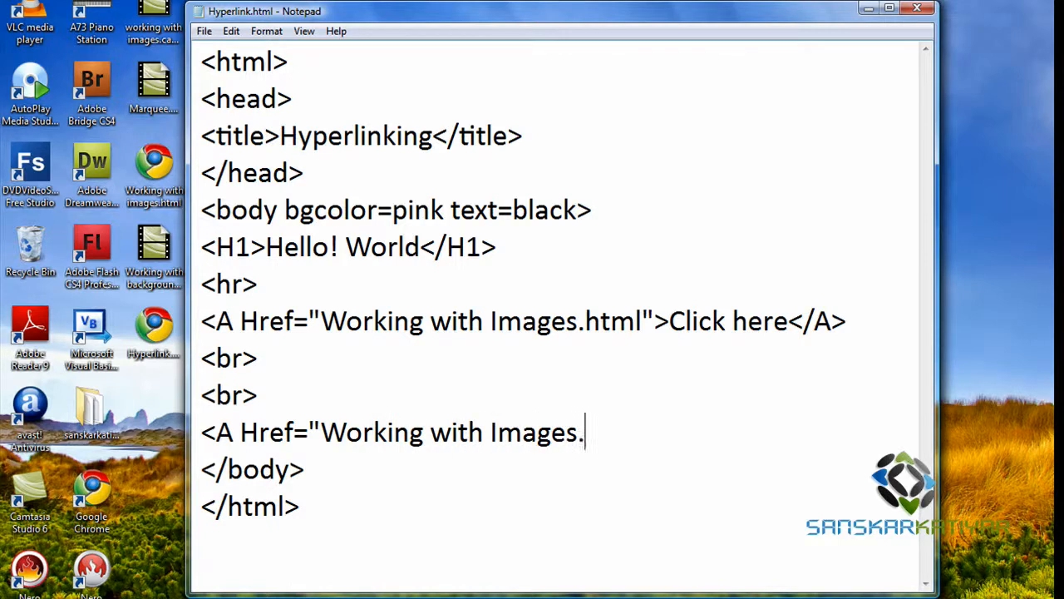
pyautogui.write('html')
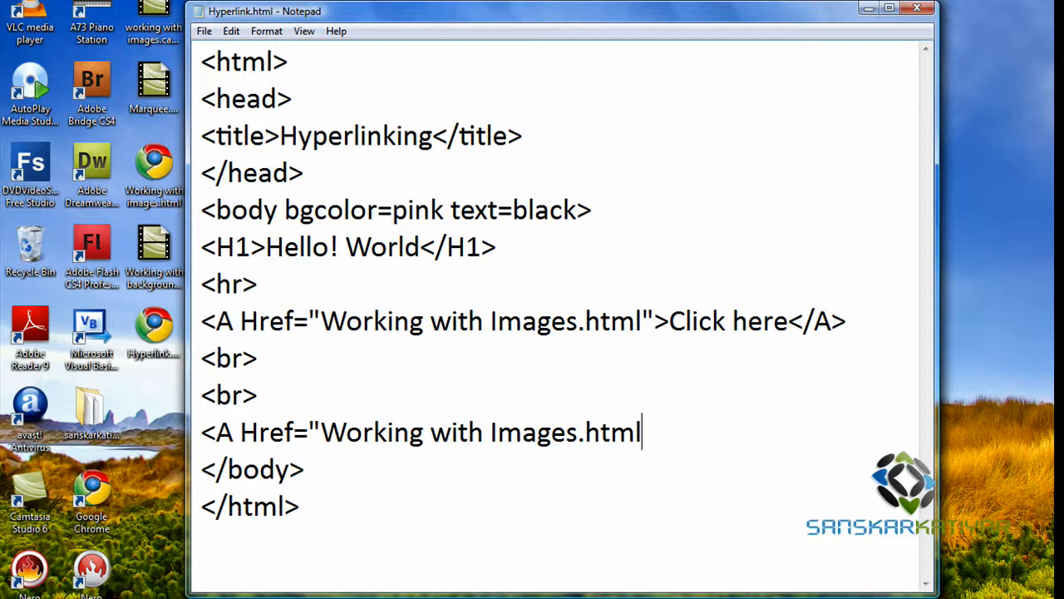
pyautogui.write('"')
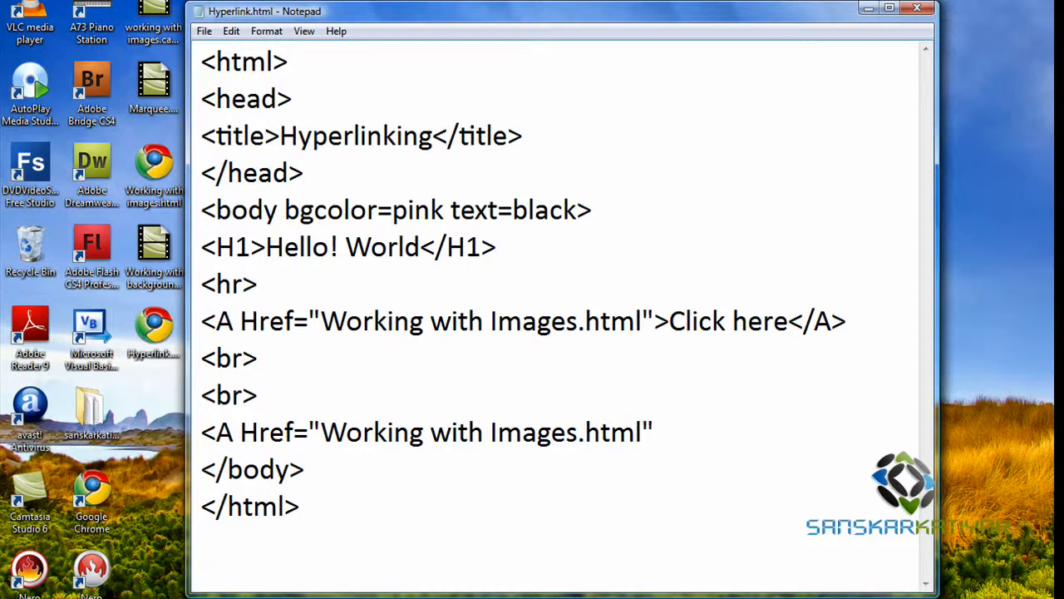
pyautogui.write('>')
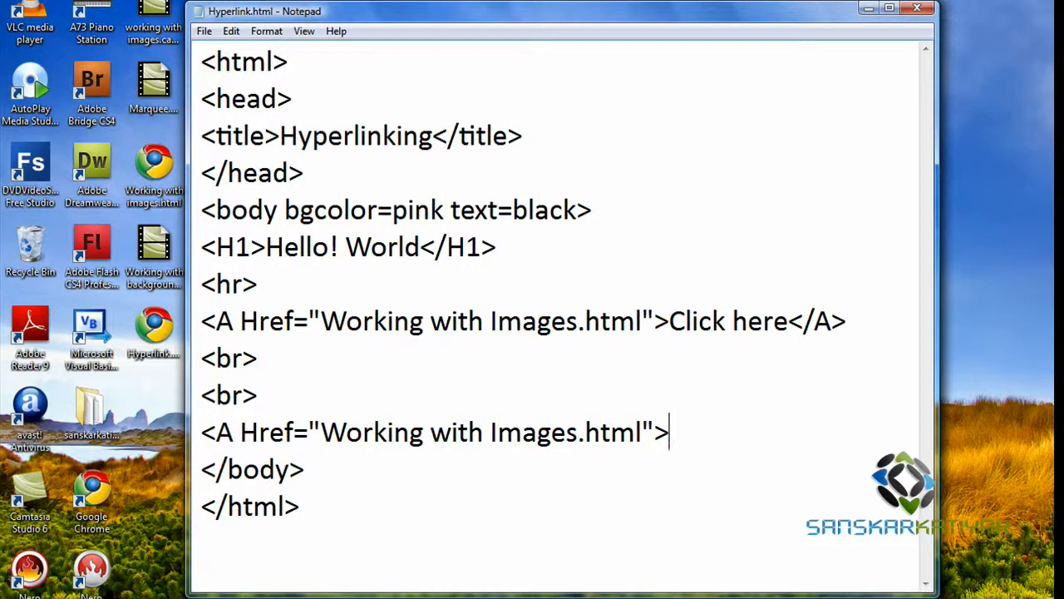
pyautogui.write('<Img')
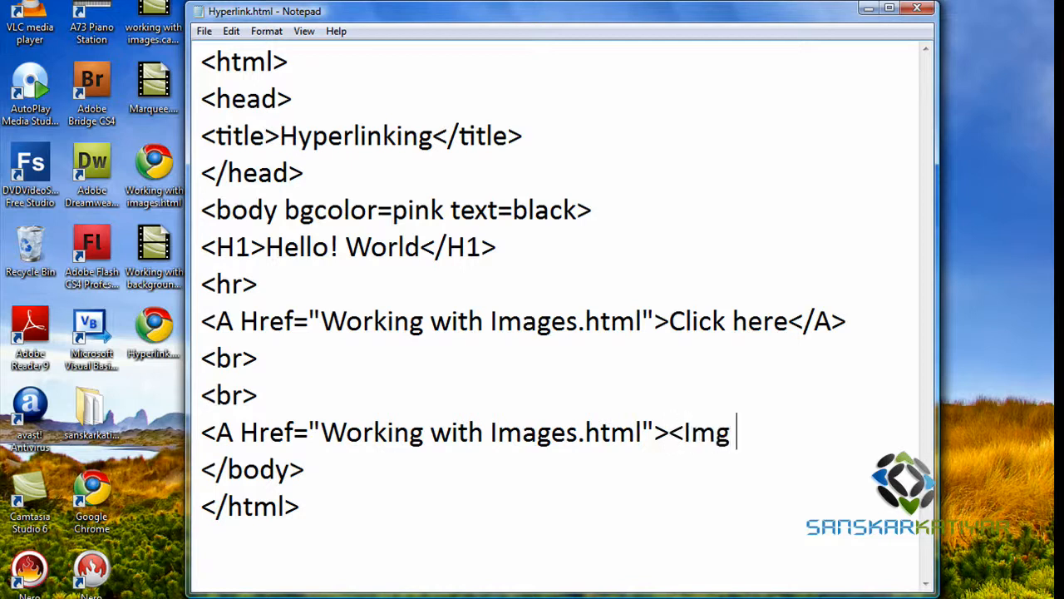
# Give the image tag Src="htmlimg/img3.jpg"
pyautogui.write('Src=')
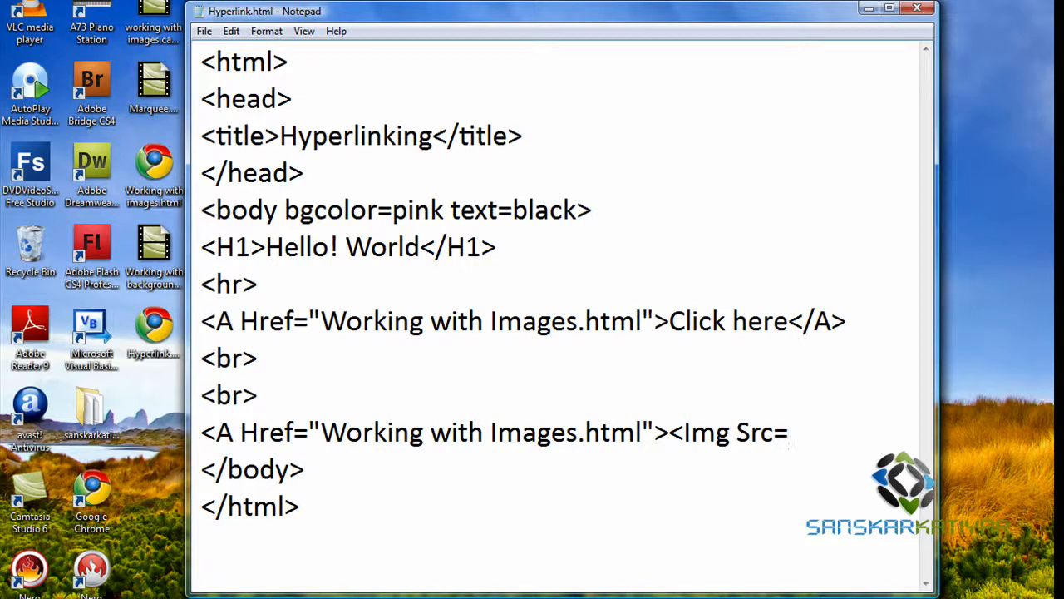
pyautogui.write('t')
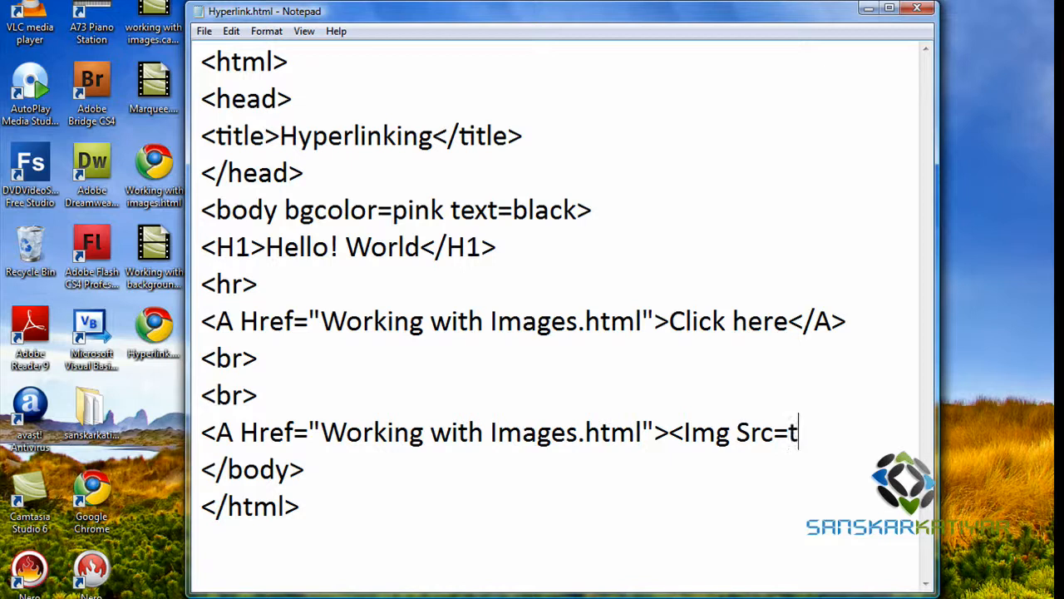
pyautogui.press('backspace')
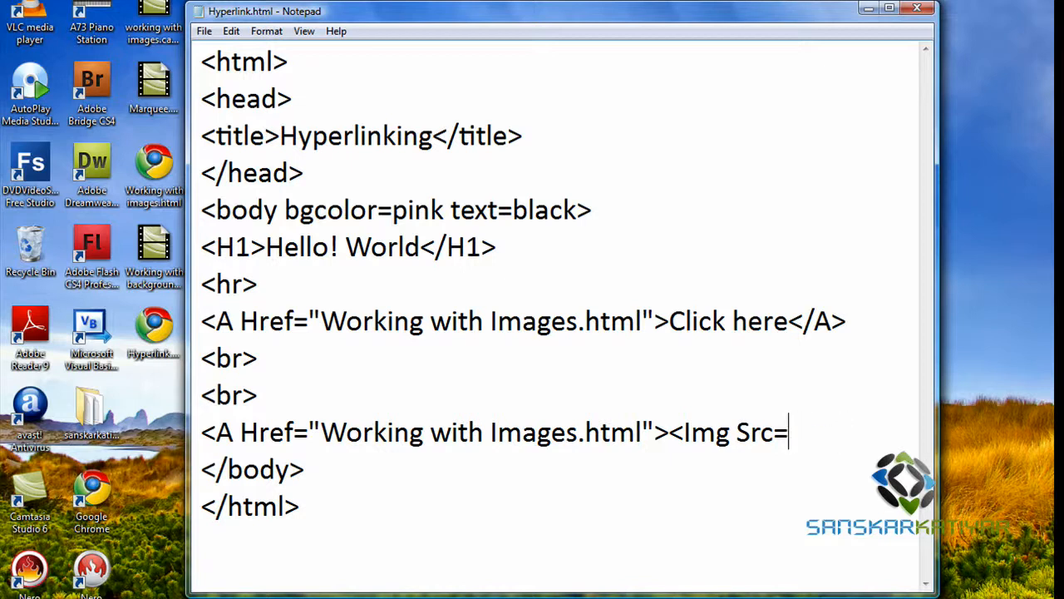
pyautogui.write('"html')
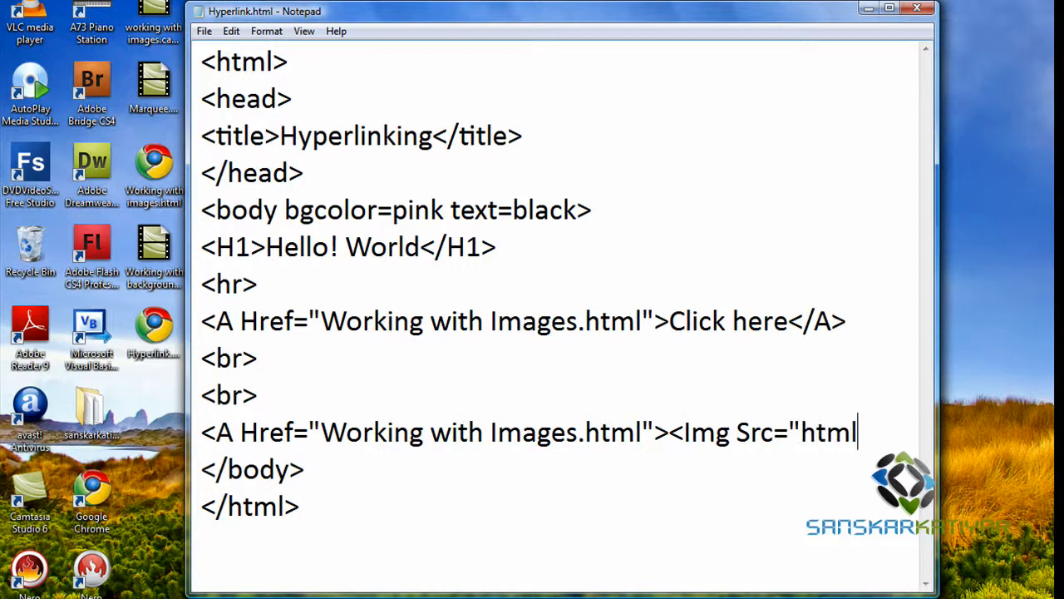
pyautogui.write('img/im')
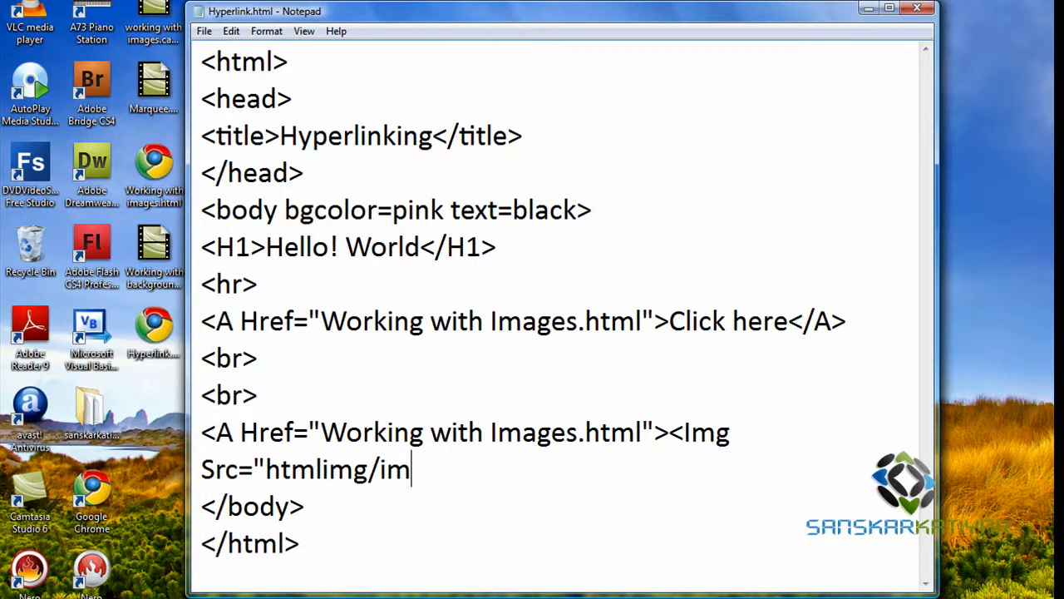
pyautogui.write('g3.jpg')
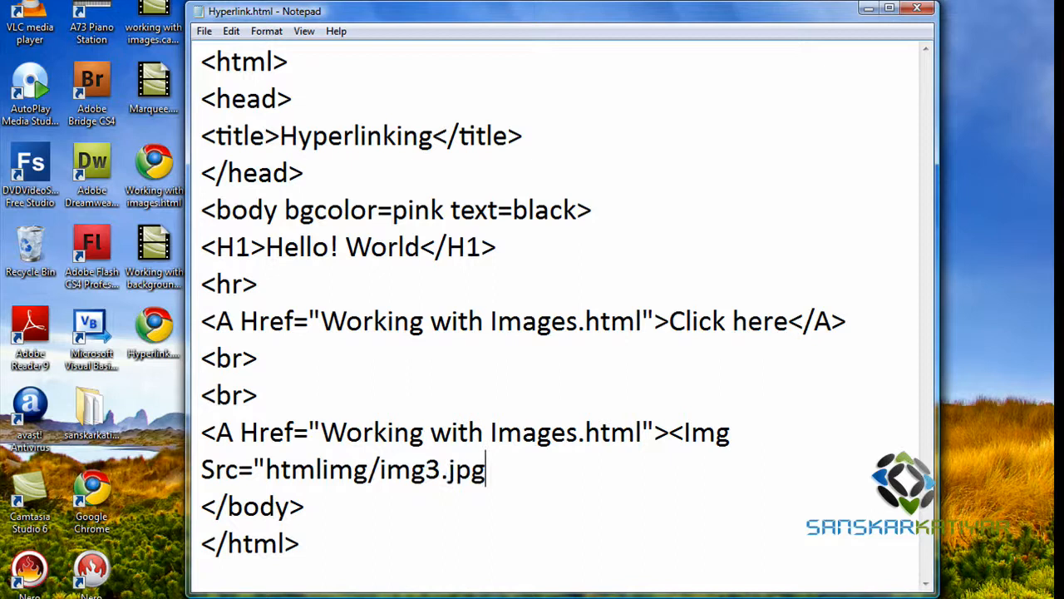
# Size the image height=100 width=150, close the tag and start the closing </A>
pyautogui.write('" h')
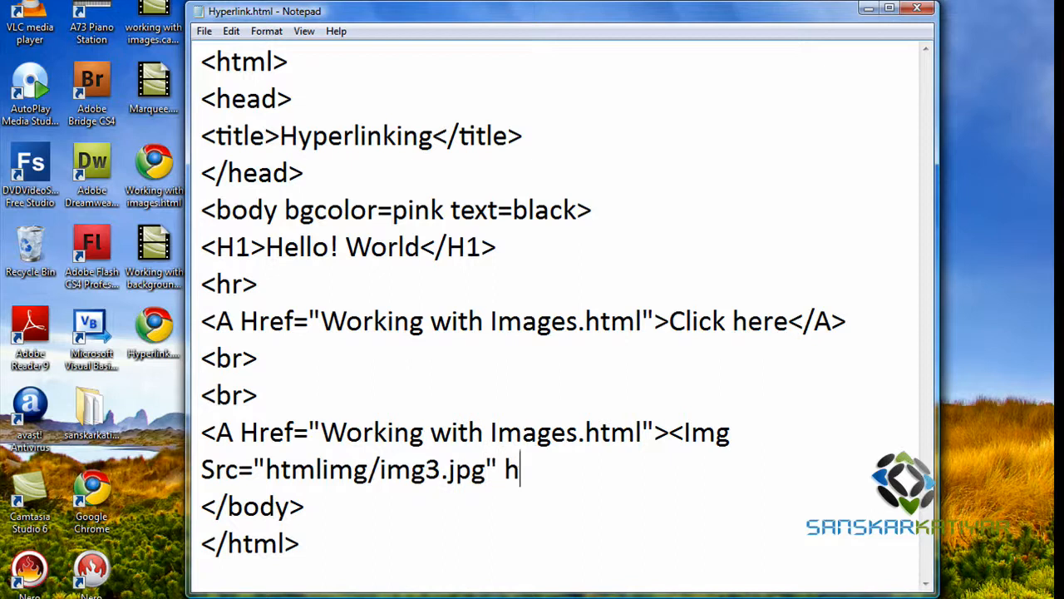
pyautogui.write('eight=')
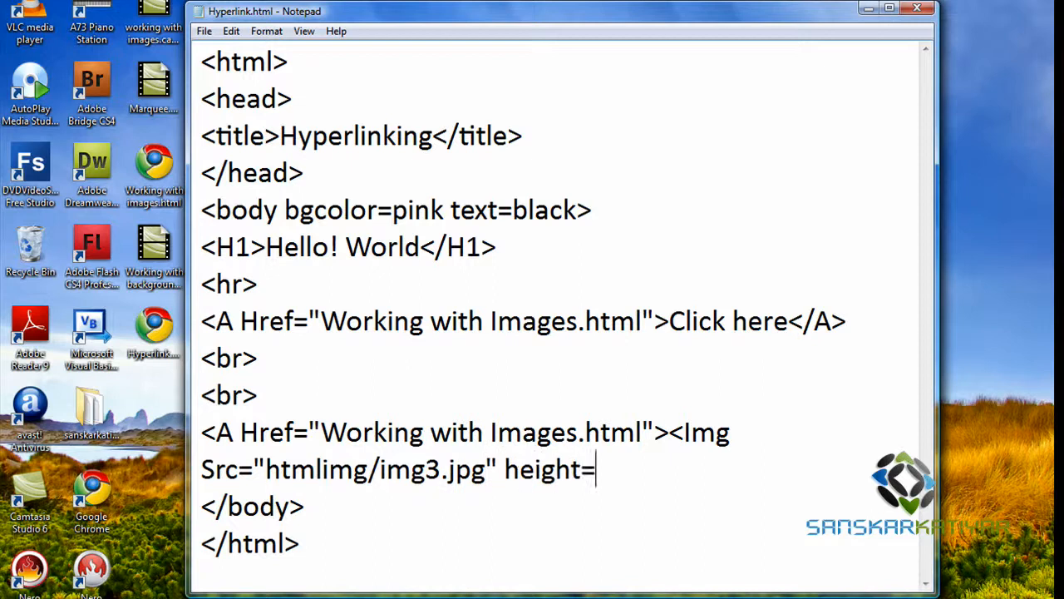
pyautogui.write('100')
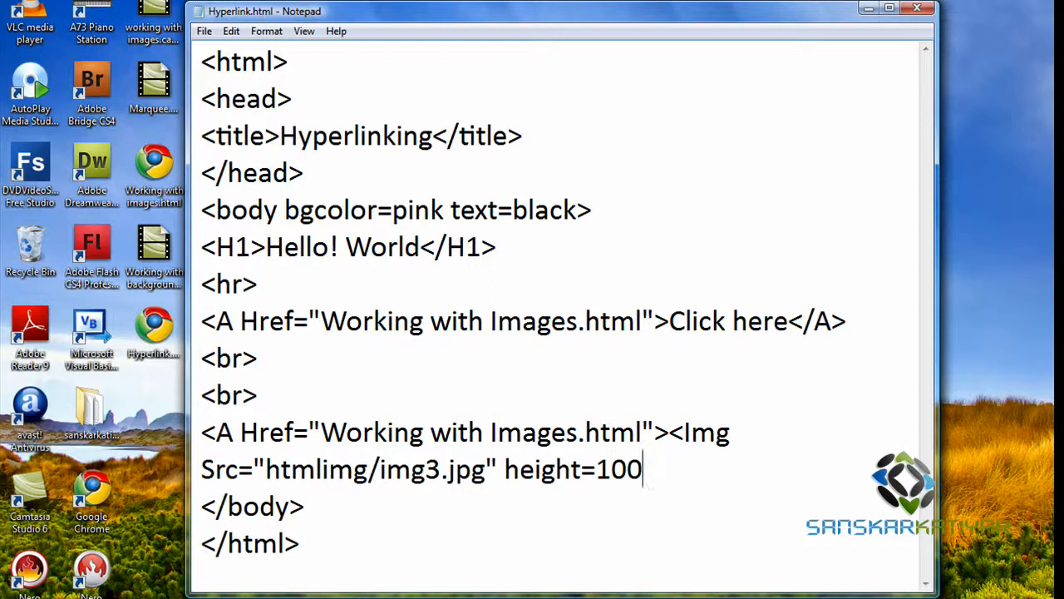
pyautogui.write('wi')
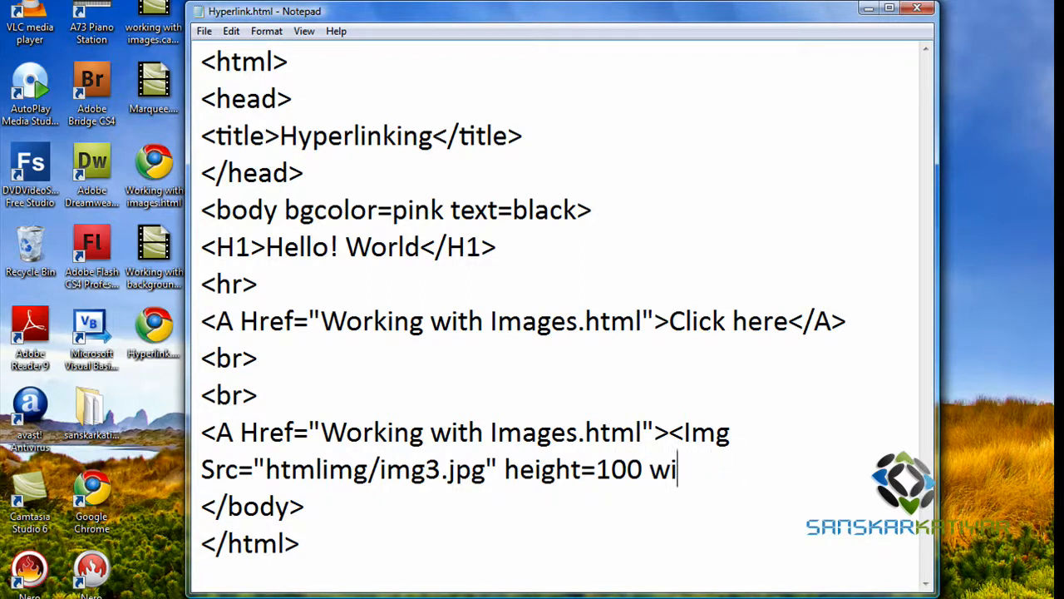
pyautogui.write('fth=')
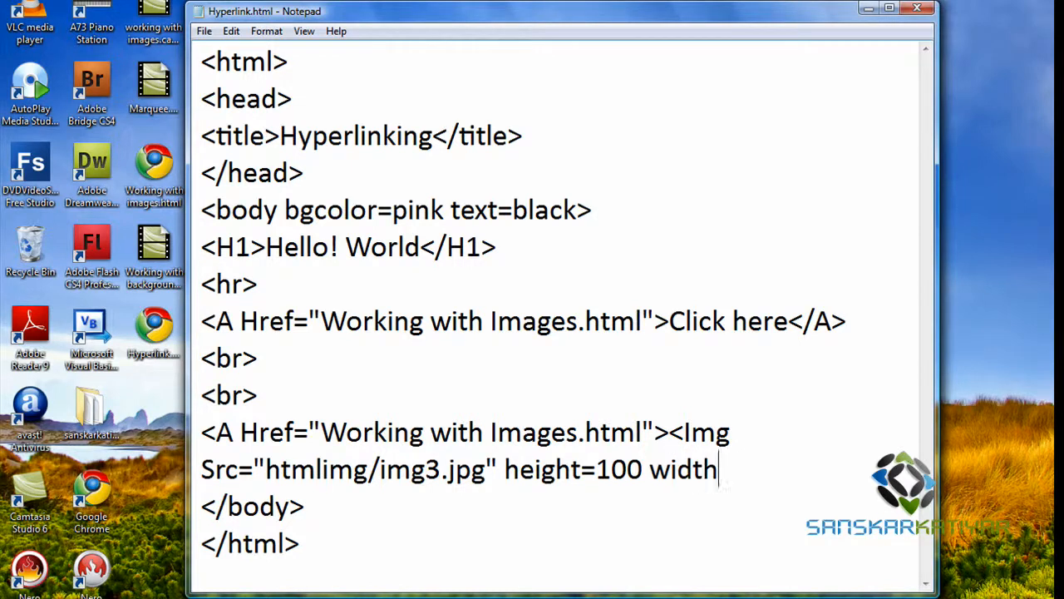
pyautogui.write('=')
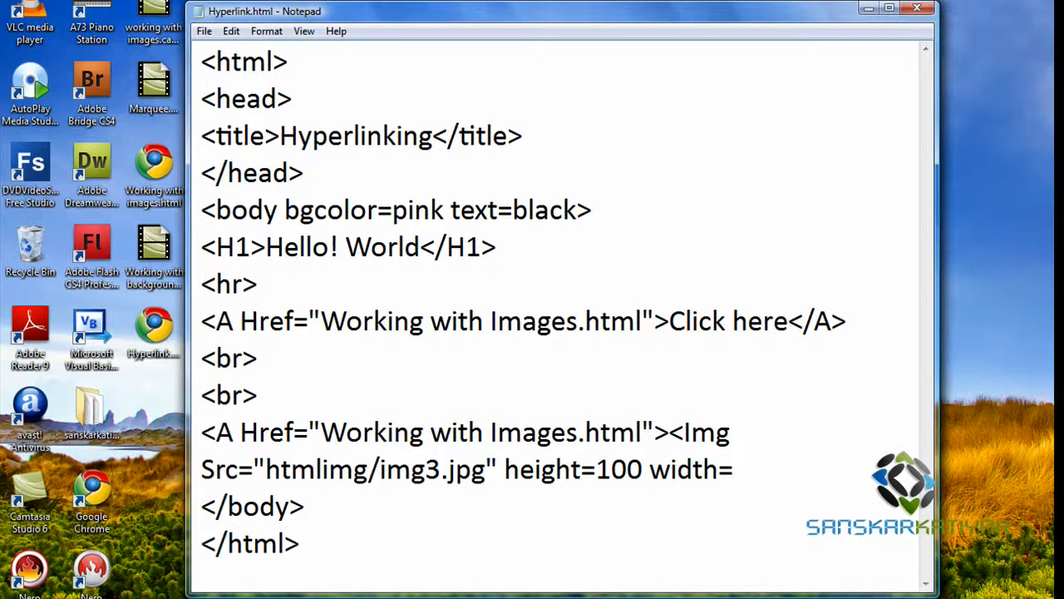
pyautogui.write('150')
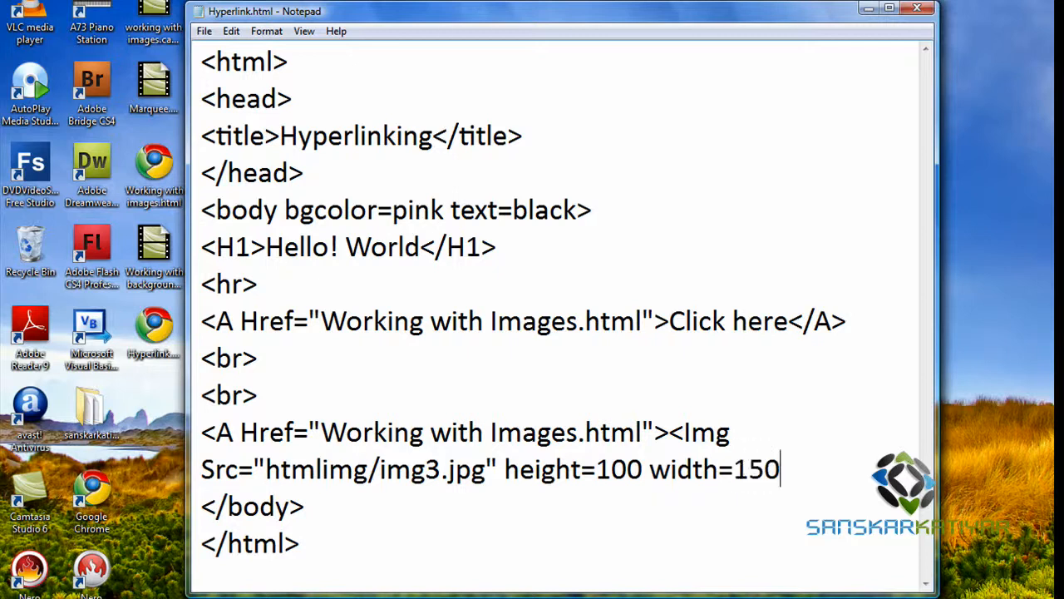
pyautogui.write('>')
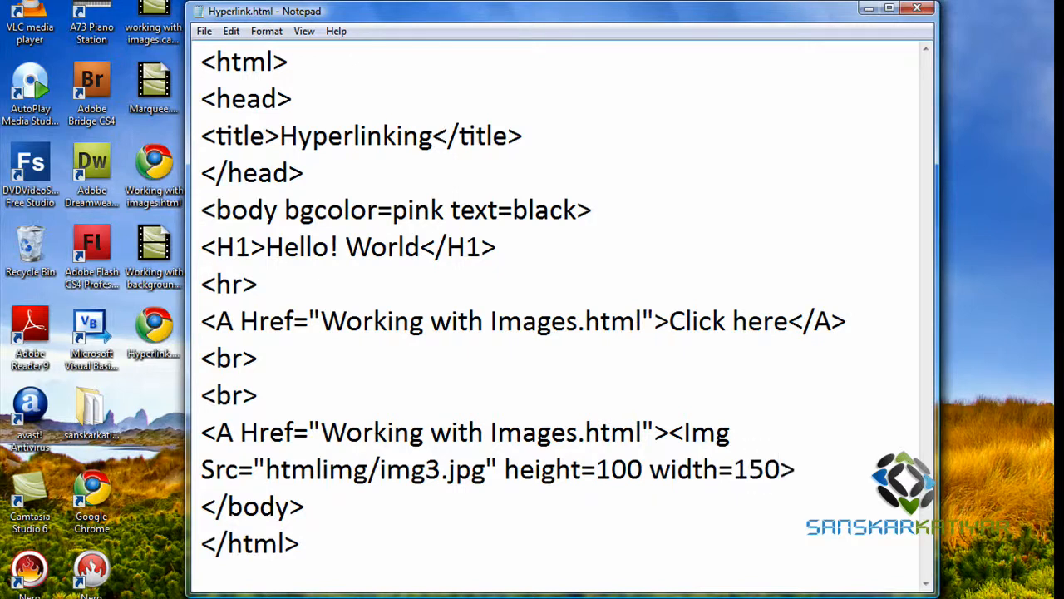
pyautogui.click(750, 469)
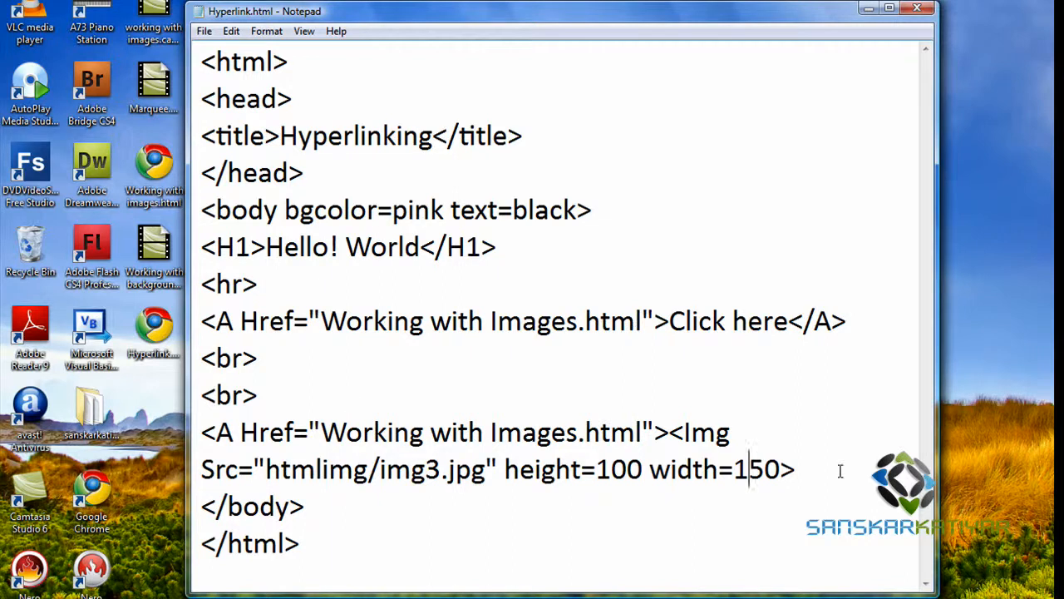
pyautogui.write('</')
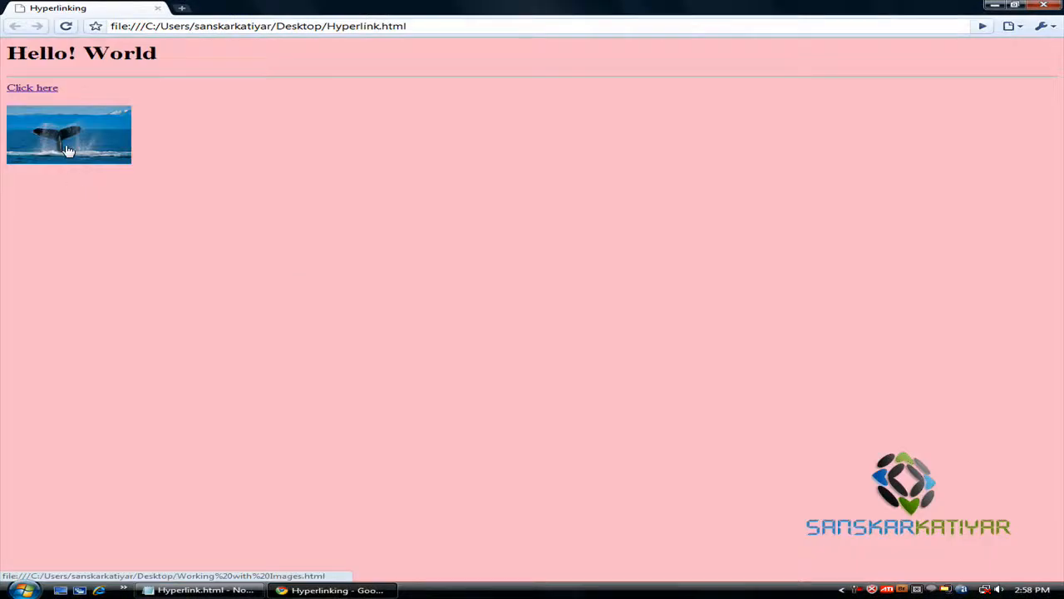
pyautogui.moveTo(68, 152)
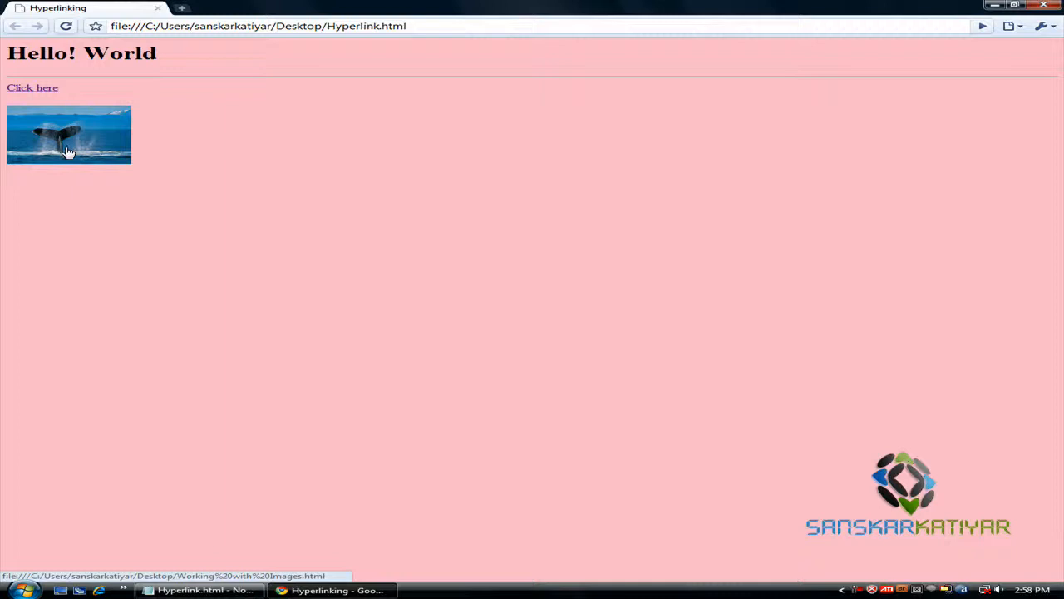
pyautogui.moveTo(59, 138)
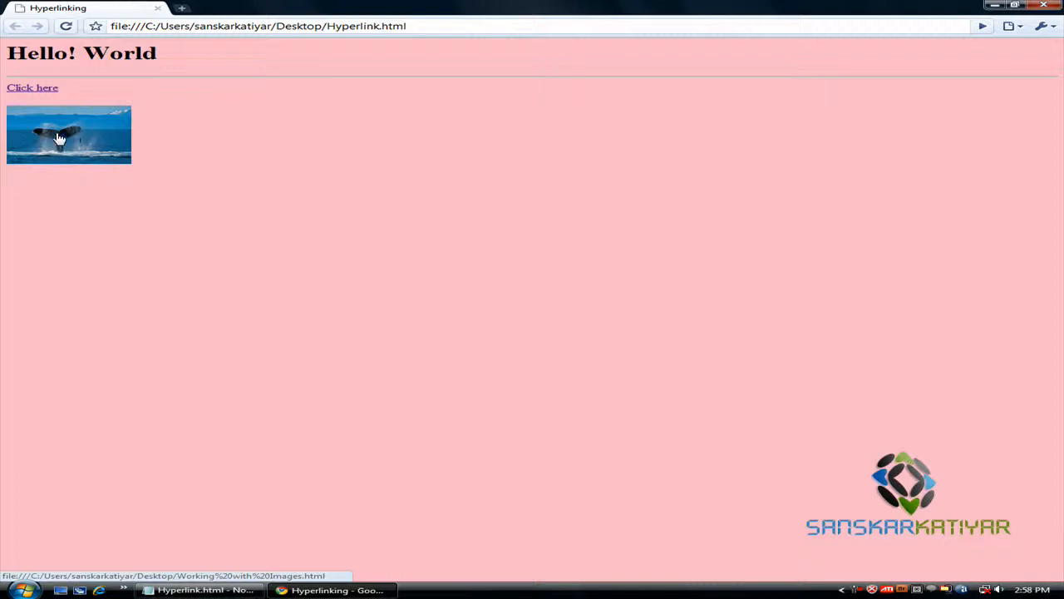
# Follow the whale image link in Chrome to the Working with Images page
pyautogui.click(68, 134)
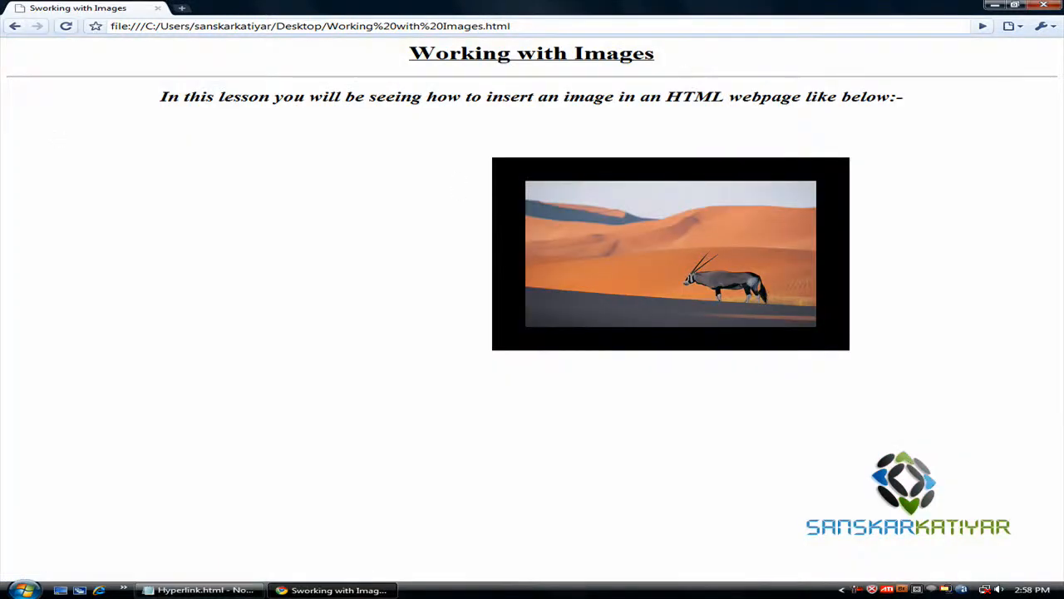